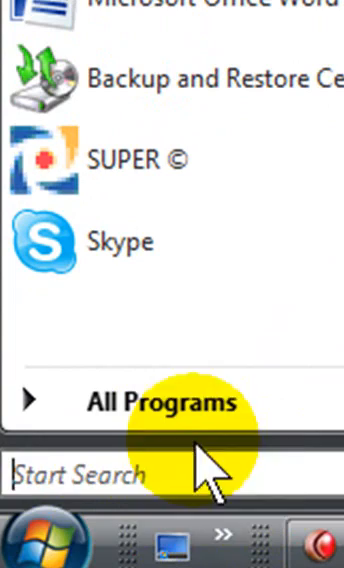
pyautogui.moveTo(36, 540)
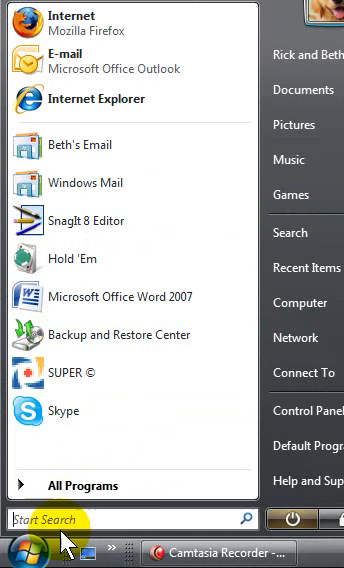
# Search the Start menu for 'exc' to list Excel programs and matching files.
pyautogui.click(80, 520)
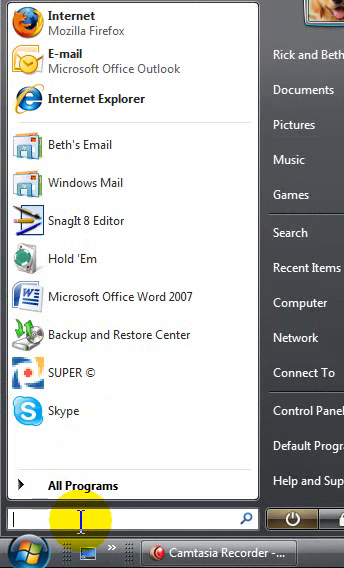
pyautogui.write('exc')
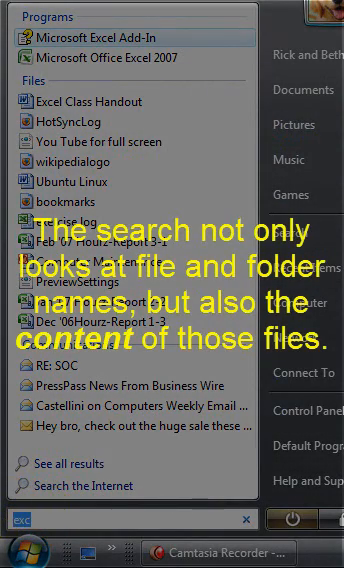
# Search for 'ubuntu', then clear it so the default program list returns.
pyautogui.write('ubuntu')
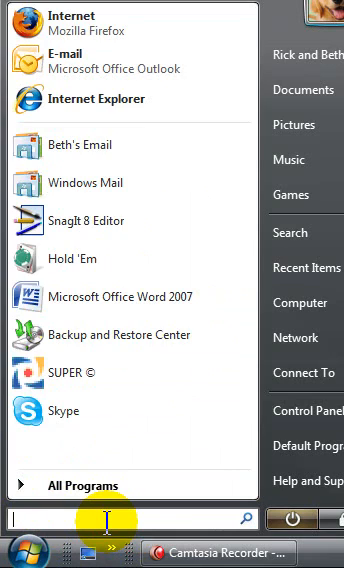
# Search for 'hawa', clear it, and begin a new search with 'h'.
pyautogui.write('hawa')
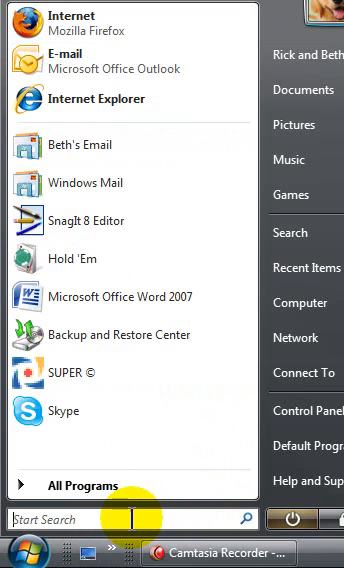
pyautogui.write('h')
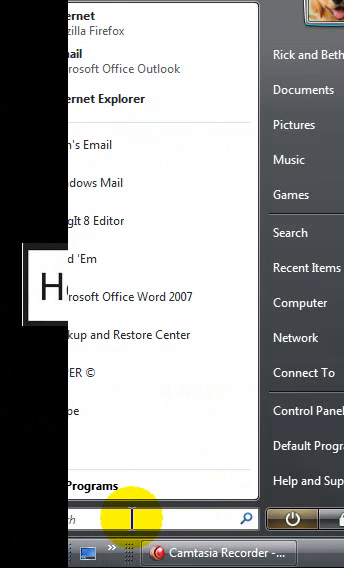